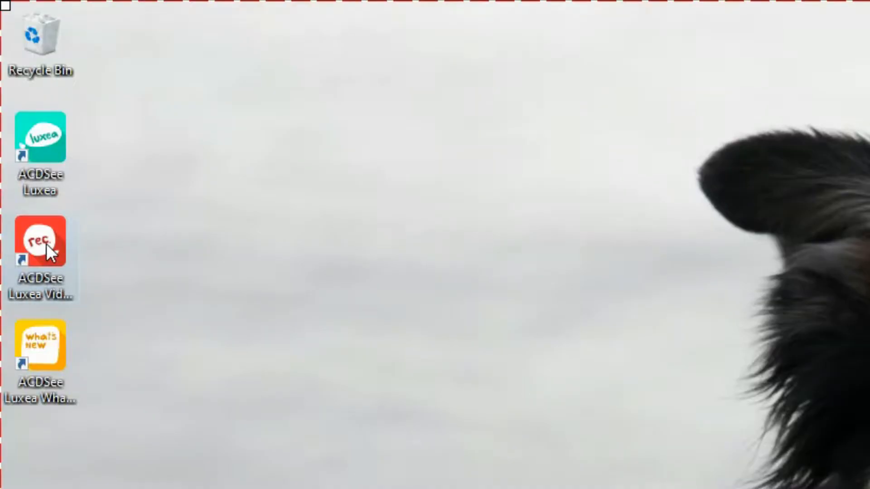
# Launch ACDSee Luxea Video Recorder from its desktop shortcut
pyautogui.doubleClick(40, 240)
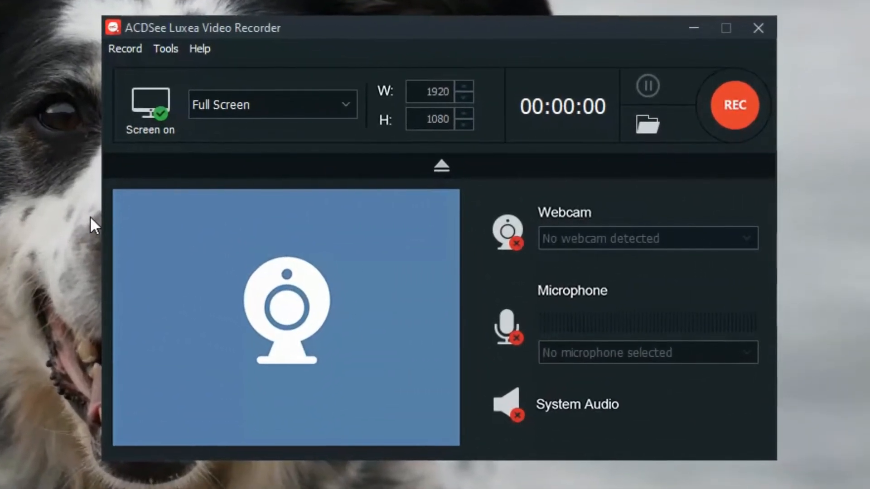
pyautogui.moveTo(82, 224)
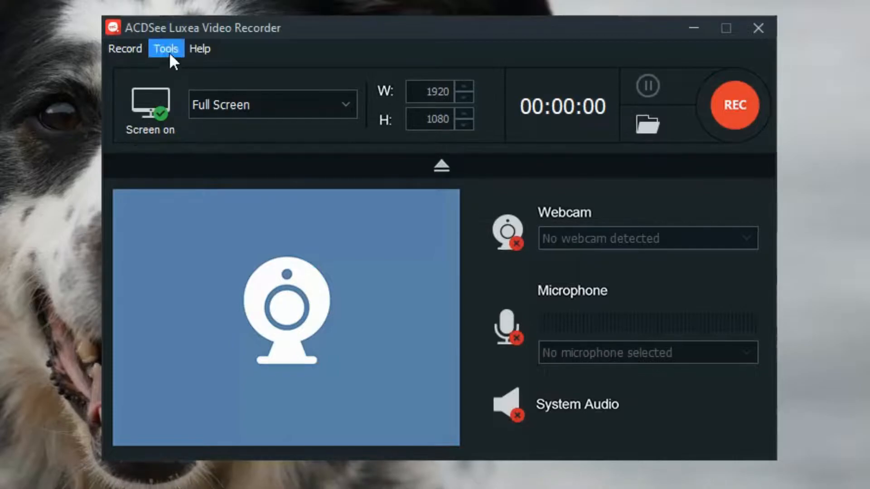
# In Tools > Options General Settings, keep screensaver disabling and hardware acceleration on, timed recording stop off
pyautogui.click(164, 49)
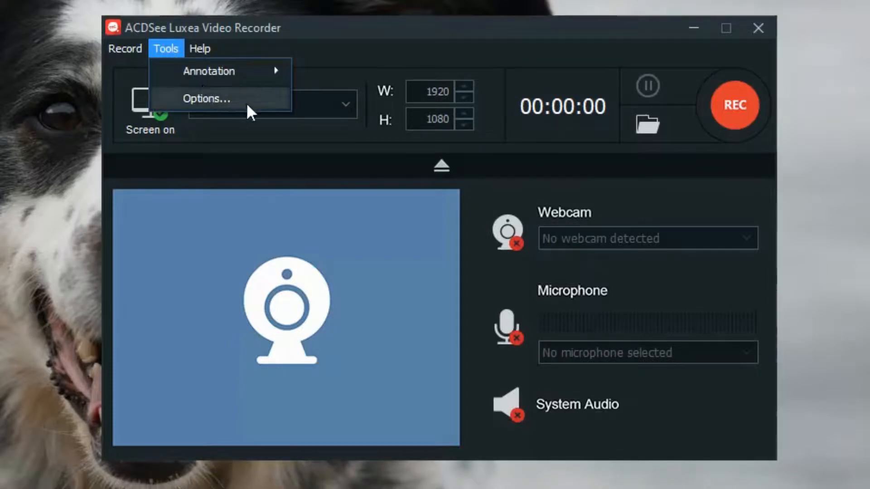
pyautogui.click(206, 97)
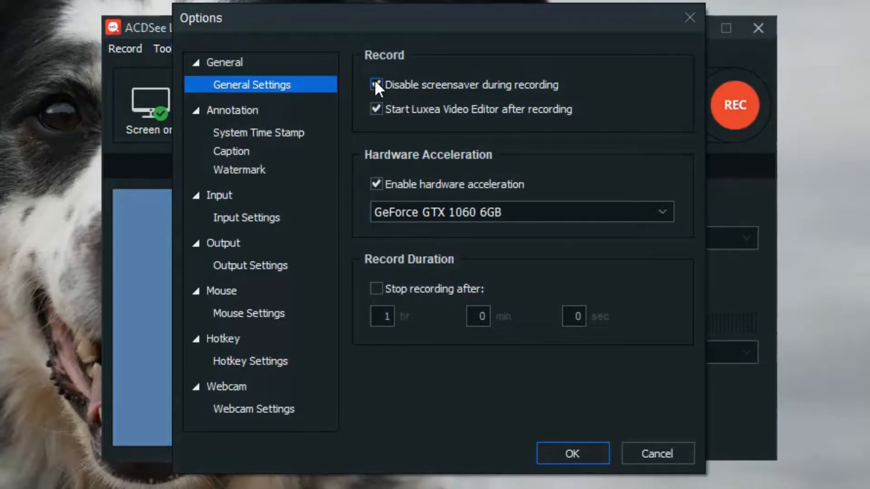
pyautogui.click(376, 109)
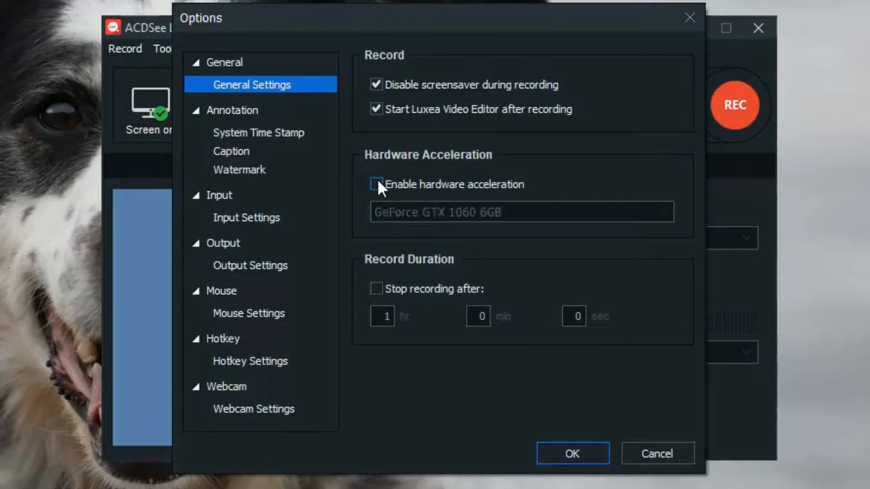
pyautogui.click(376, 184)
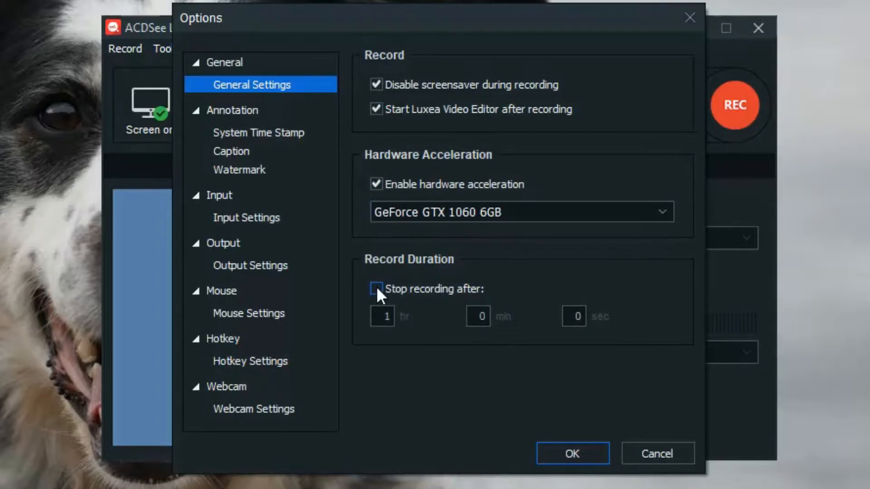
pyautogui.click(375, 289)
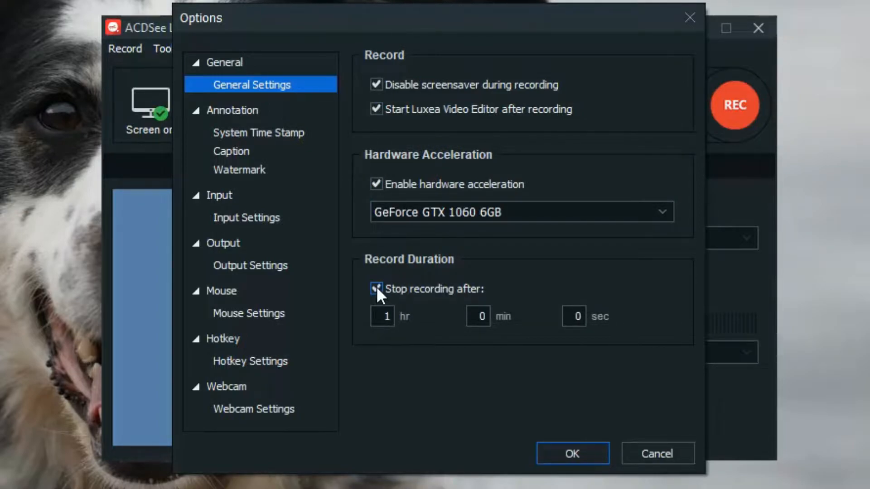
pyautogui.click(376, 289)
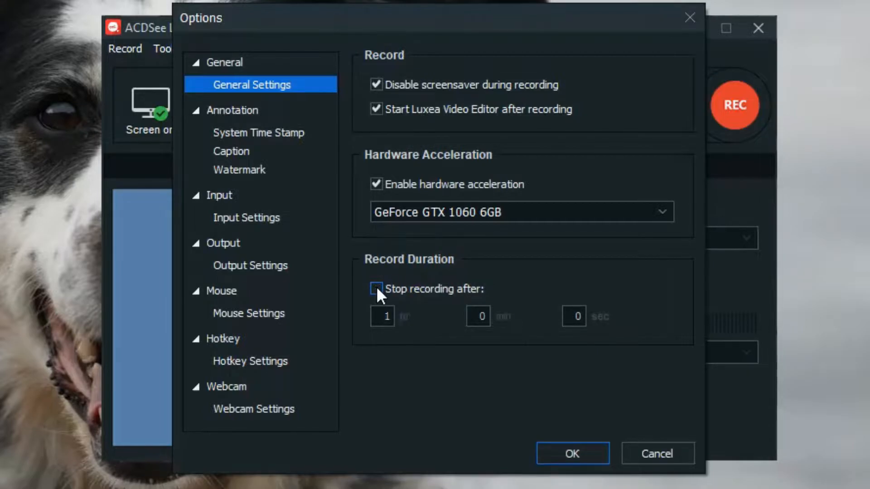
# Review System Time Stamp and Caption settings, then land on Watermark settings via Tools > Annotation
pyautogui.click(258, 132)
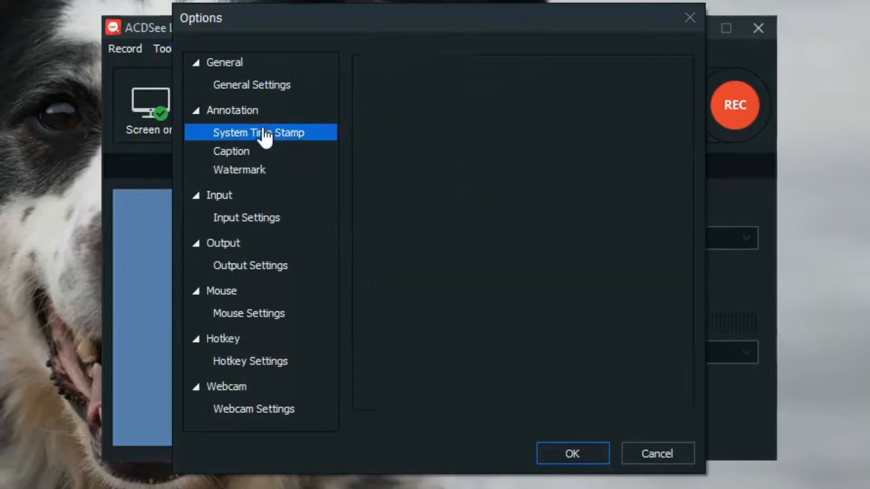
pyautogui.click(259, 133)
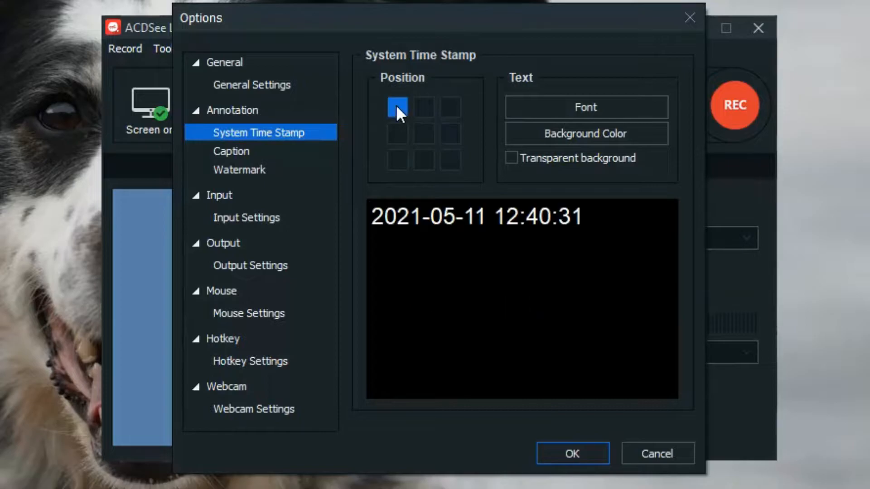
pyautogui.click(231, 151)
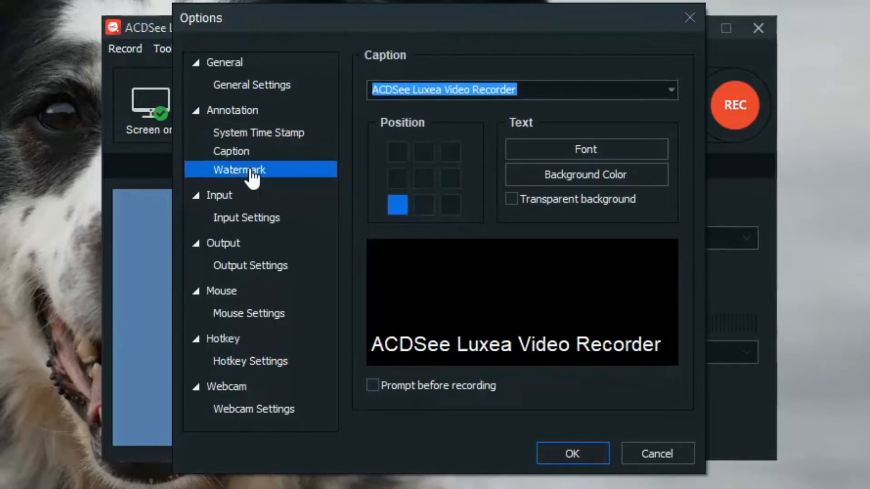
pyautogui.click(239, 170)
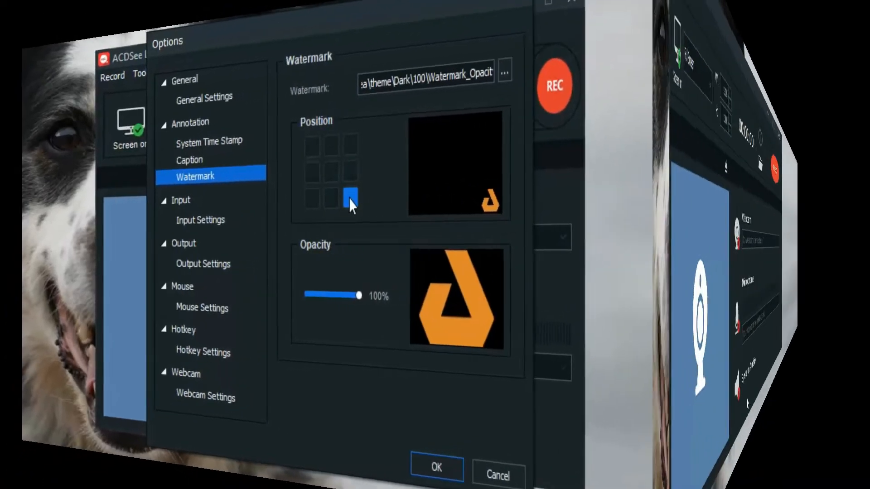
pyautogui.click(435, 467)
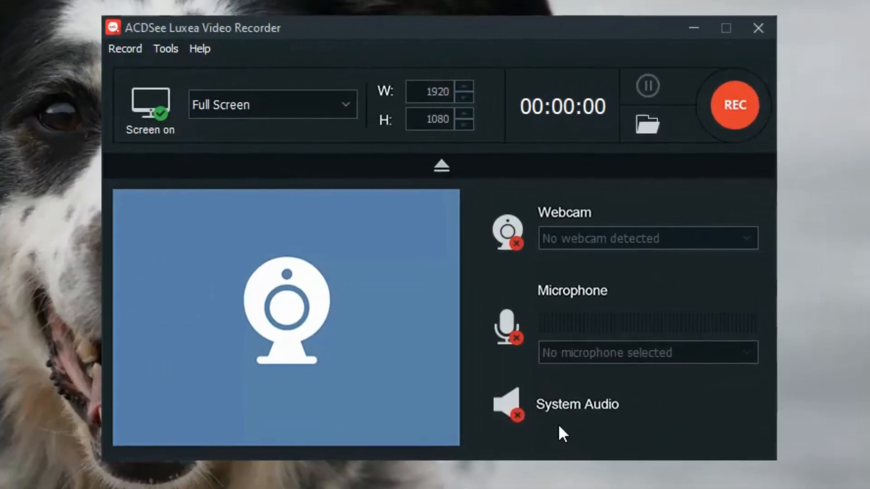
pyautogui.click(165, 49)
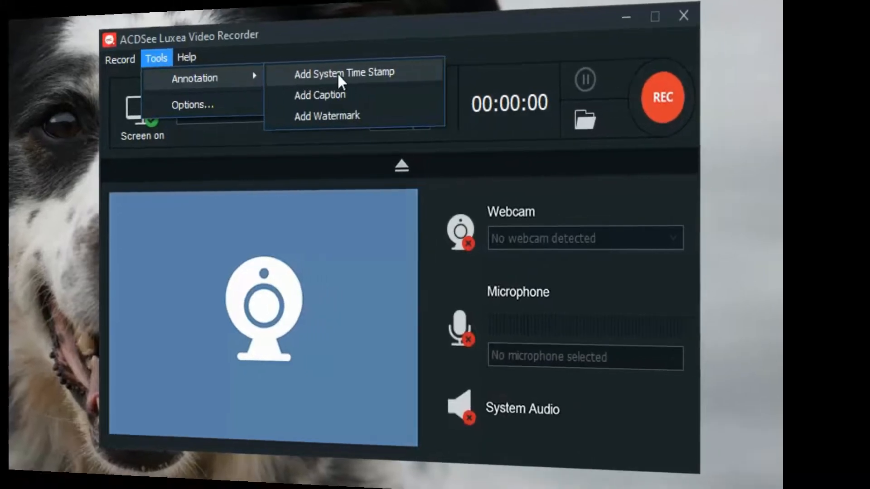
pyautogui.click(192, 104)
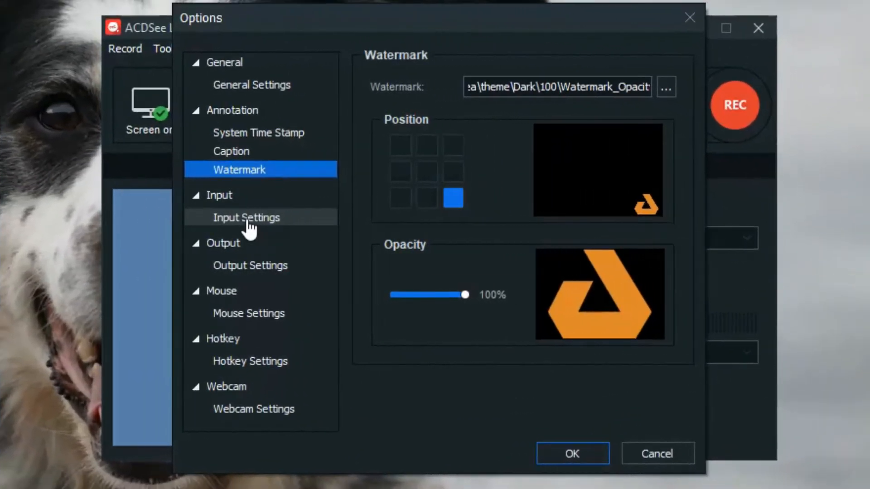
# In Input Settings, limit the frame rate to 120 fps and set video quality to Best
pyautogui.click(246, 216)
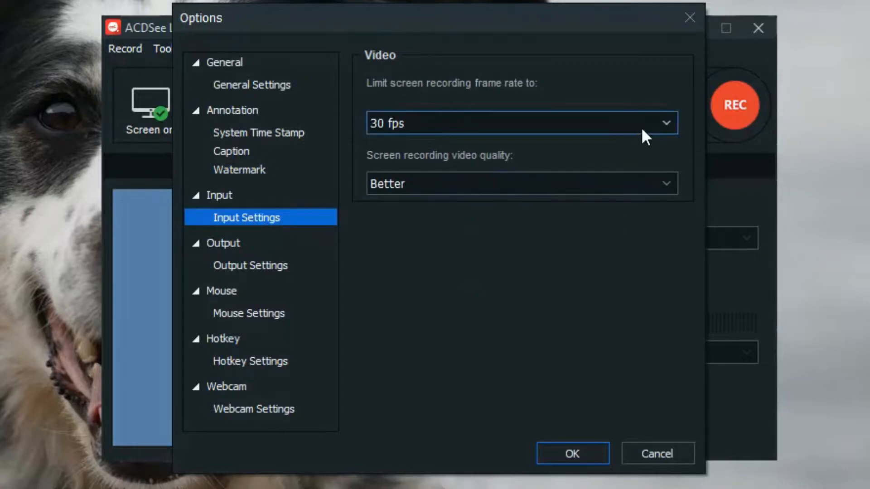
pyautogui.click(518, 123)
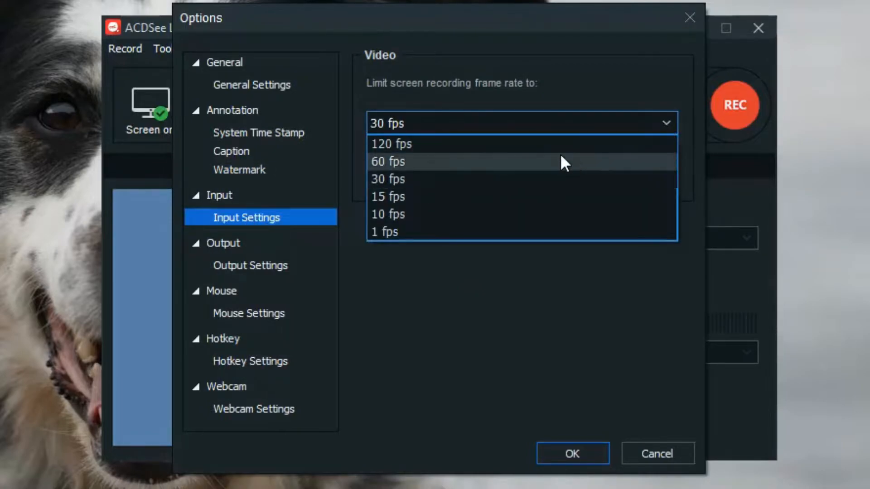
pyautogui.click(391, 144)
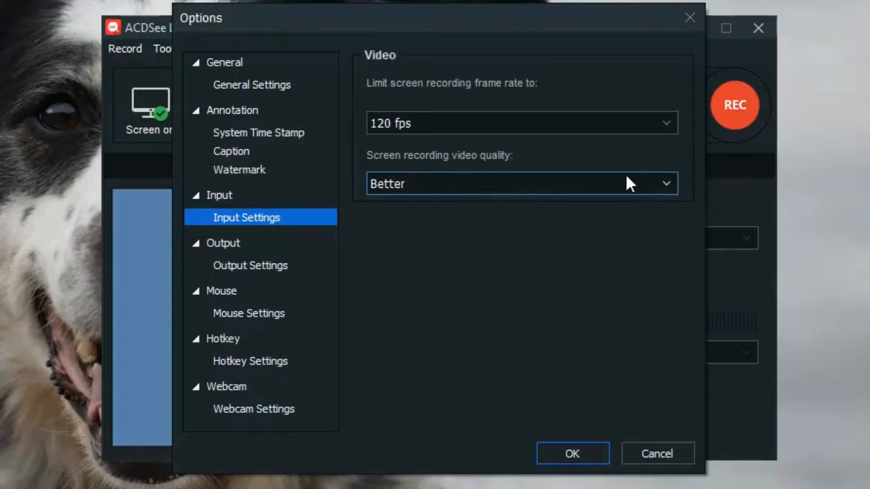
pyautogui.click(520, 184)
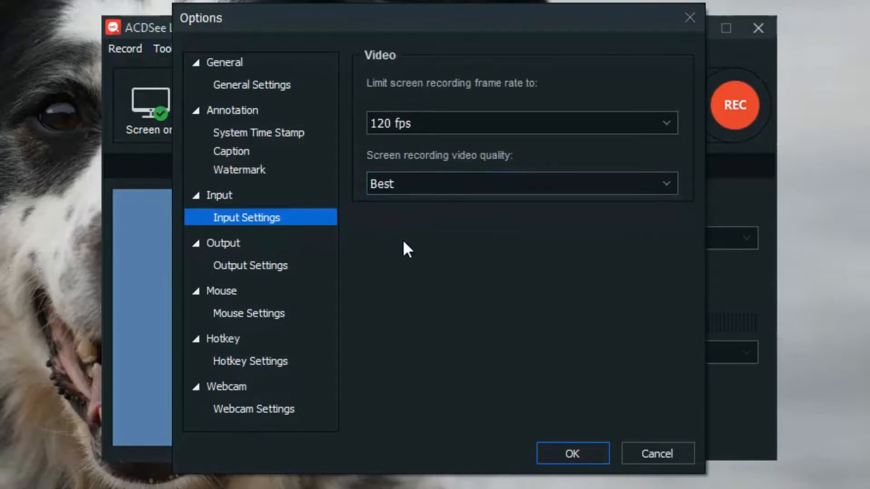
# In Output Settings, keep file naming as LuxeaRec with a Date-Time suffix
pyautogui.click(250, 265)
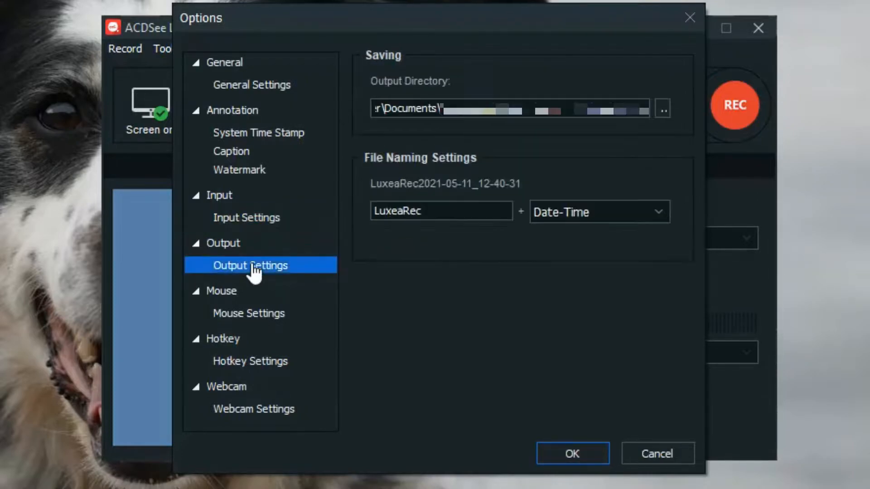
pyautogui.moveTo(579, 285)
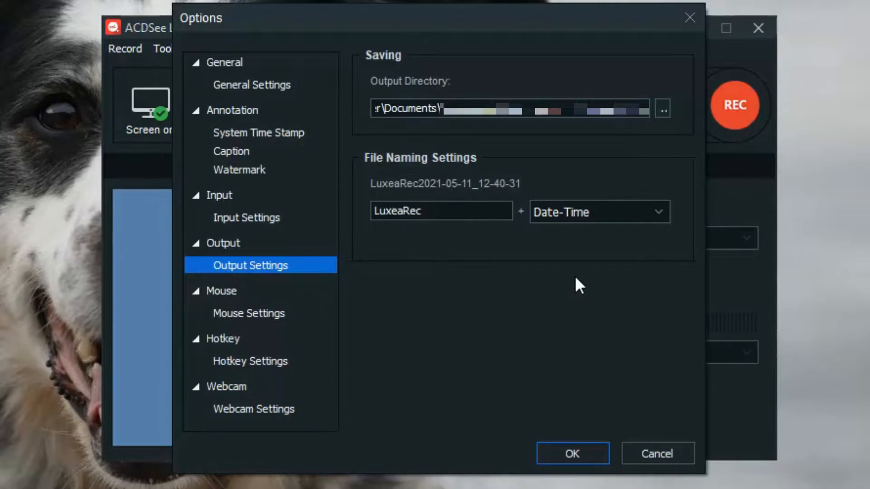
pyautogui.click(599, 211)
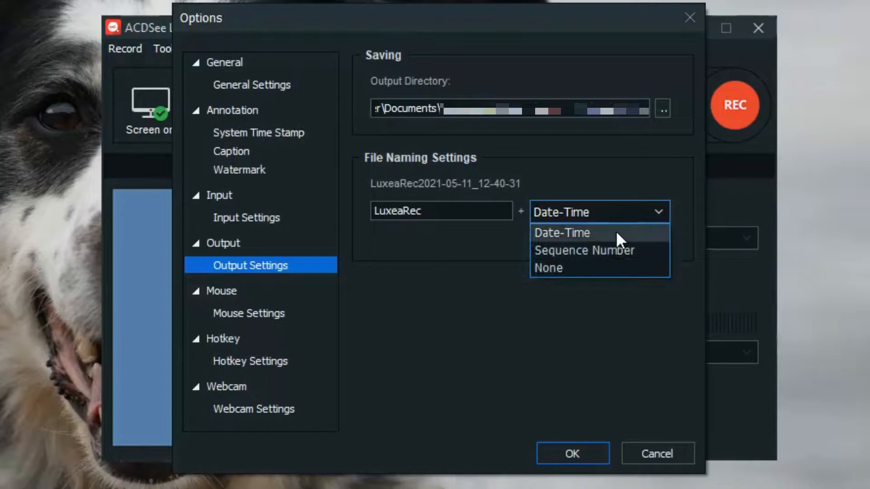
pyautogui.click(562, 233)
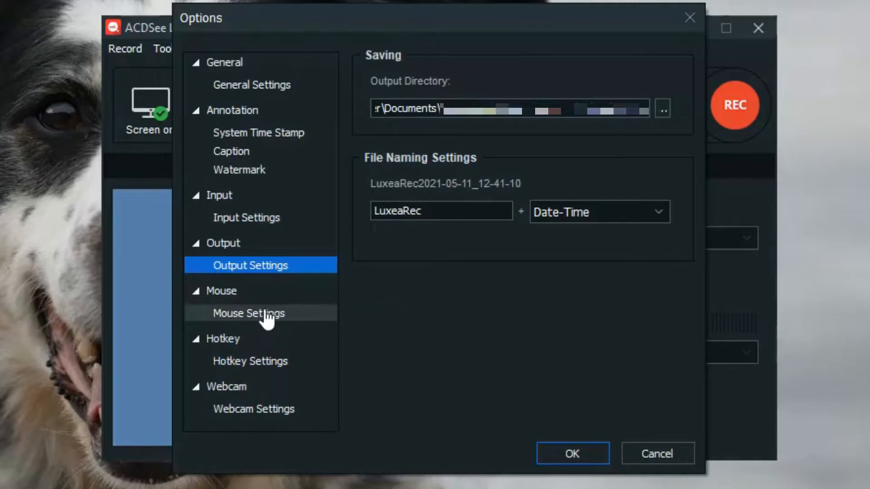
# In Mouse Settings, enable left-click sounds and the blue circle click effect
pyautogui.click(248, 312)
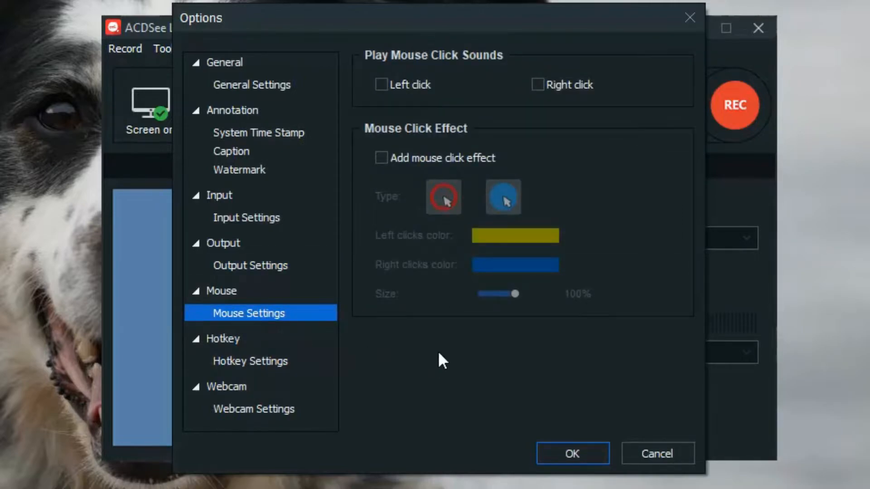
pyautogui.click(381, 85)
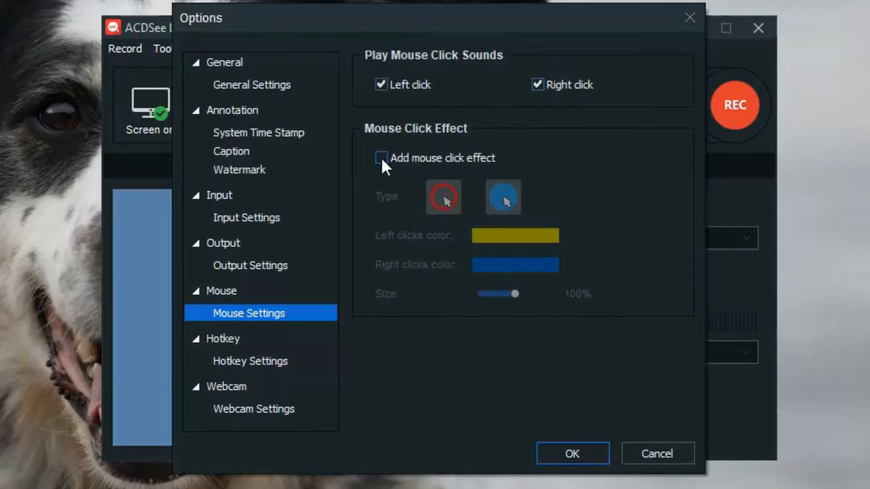
pyautogui.click(382, 158)
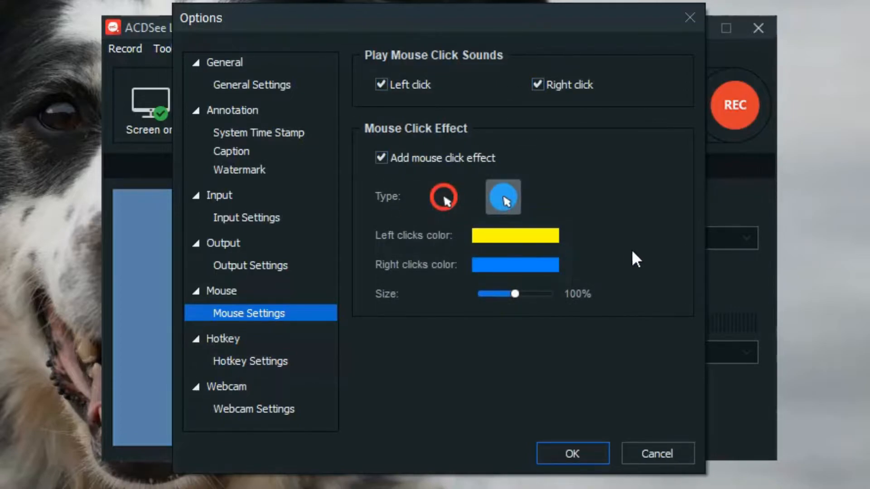
pyautogui.moveTo(368, 363)
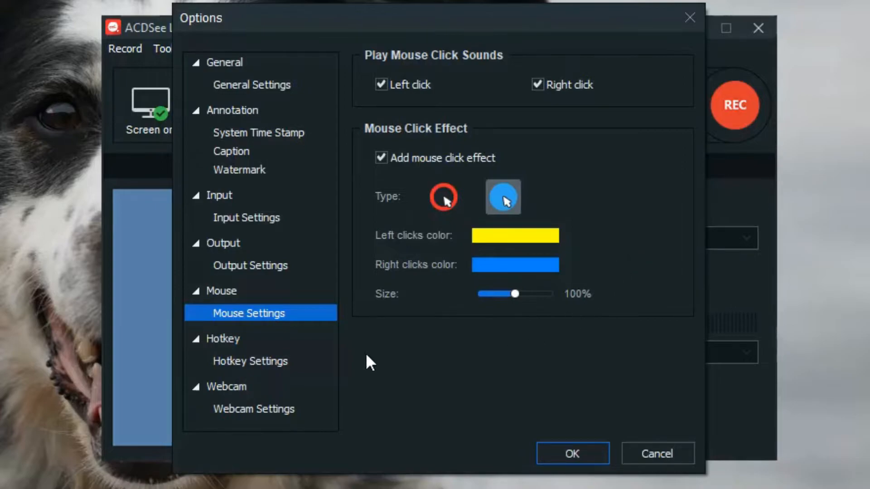
# Review Hotkey Settings, leaving F10 to start and F9 to save, then move to Webcam Settings
pyautogui.click(250, 361)
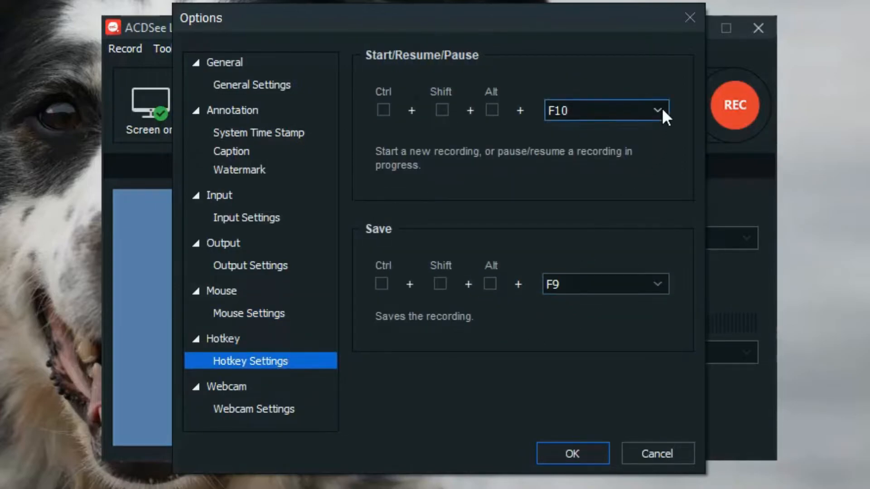
pyautogui.moveTo(669, 238)
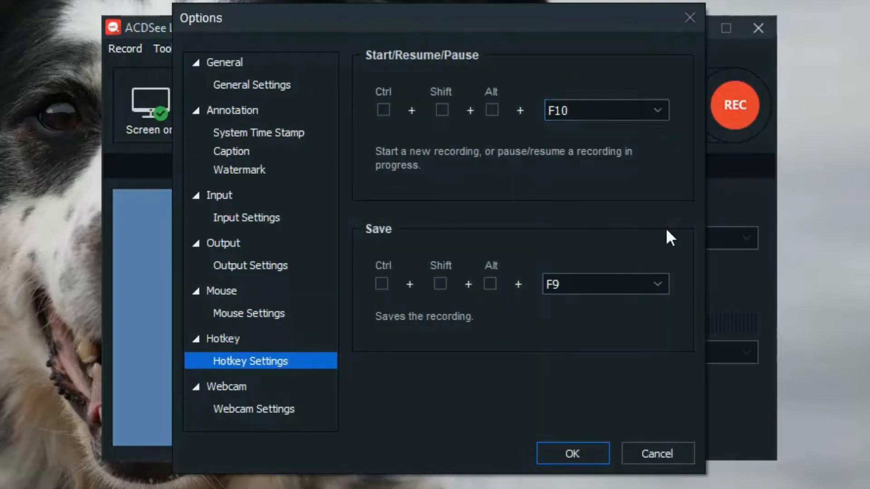
pyautogui.click(604, 283)
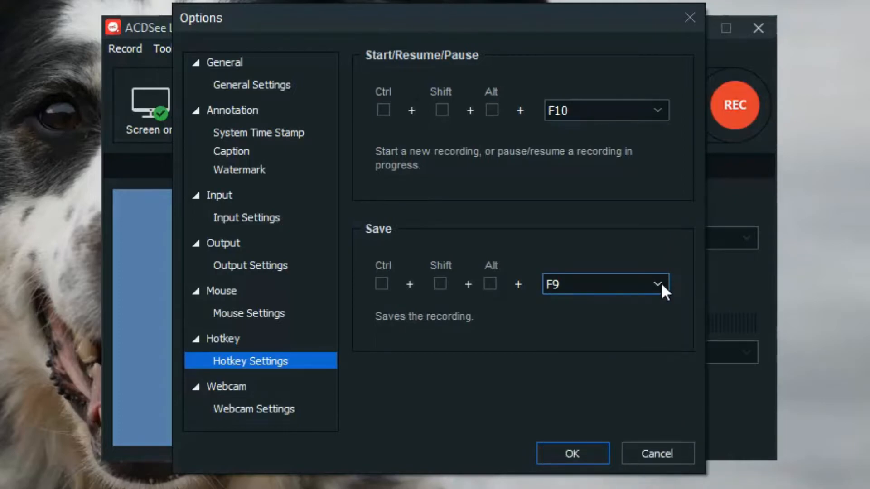
pyautogui.click(252, 408)
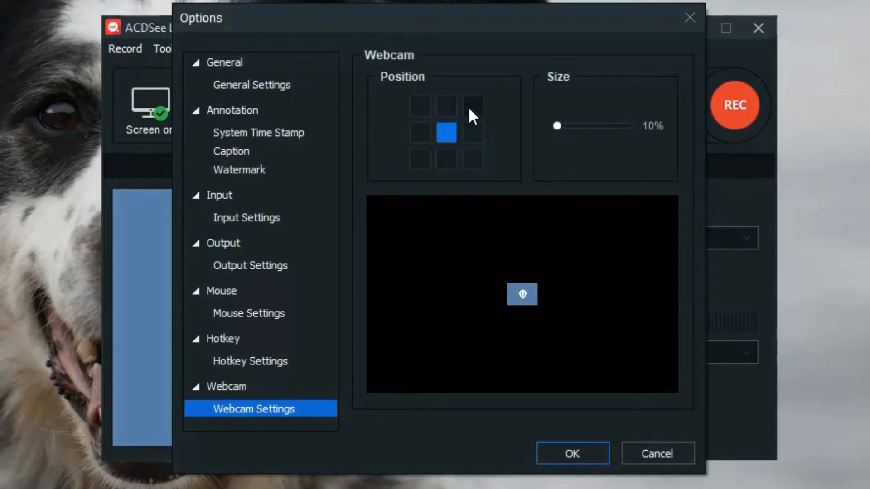
# Place the webcam overlay in the top-right corner and confirm the Options dialog with OK
pyautogui.click(473, 106)
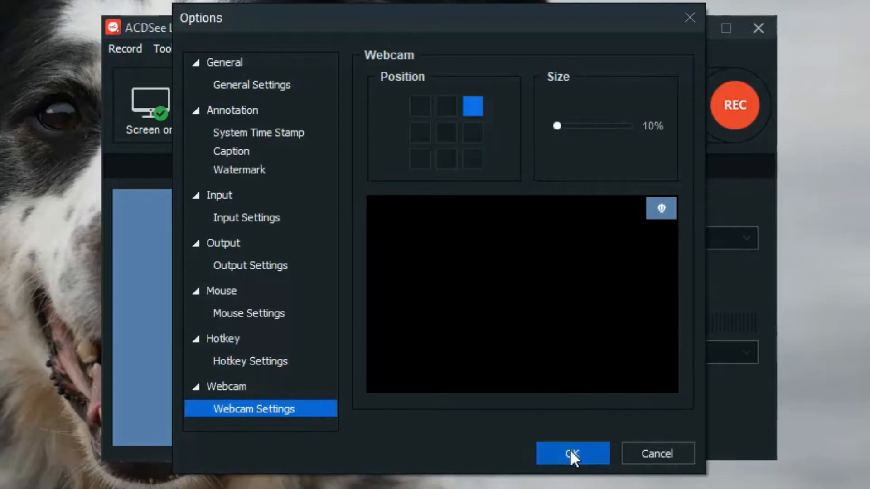
pyautogui.click(573, 453)
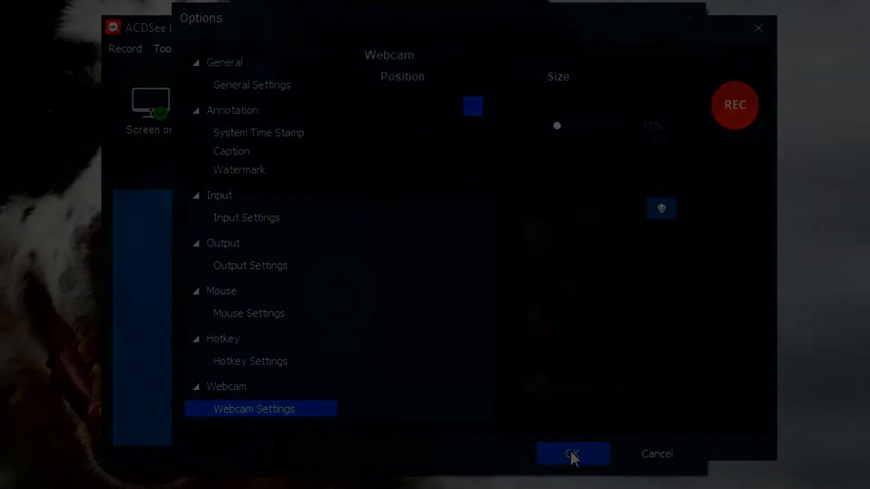
pyautogui.click(572, 454)
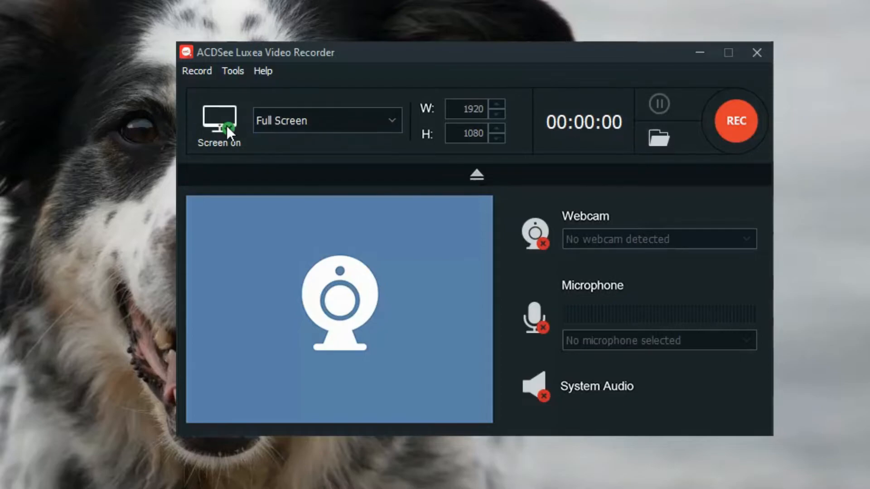
# Toggle screen capture off and back on, and enable then disable the headset microphone
pyautogui.click(218, 119)
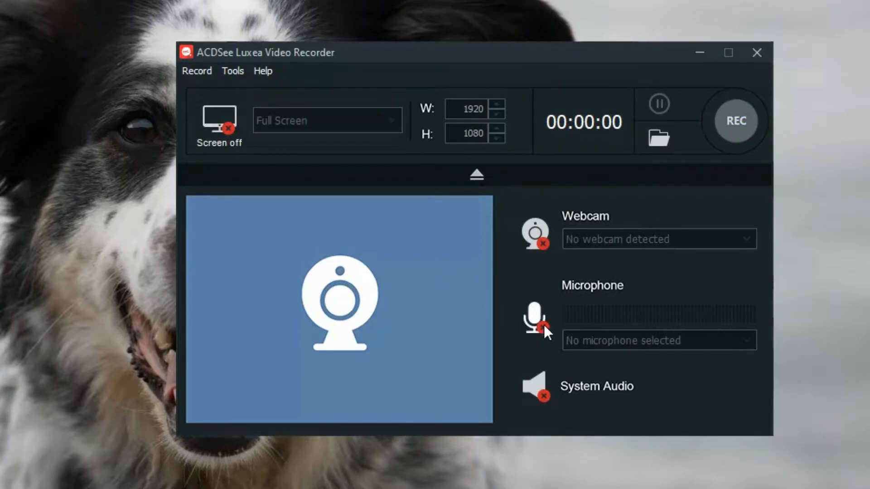
pyautogui.click(535, 324)
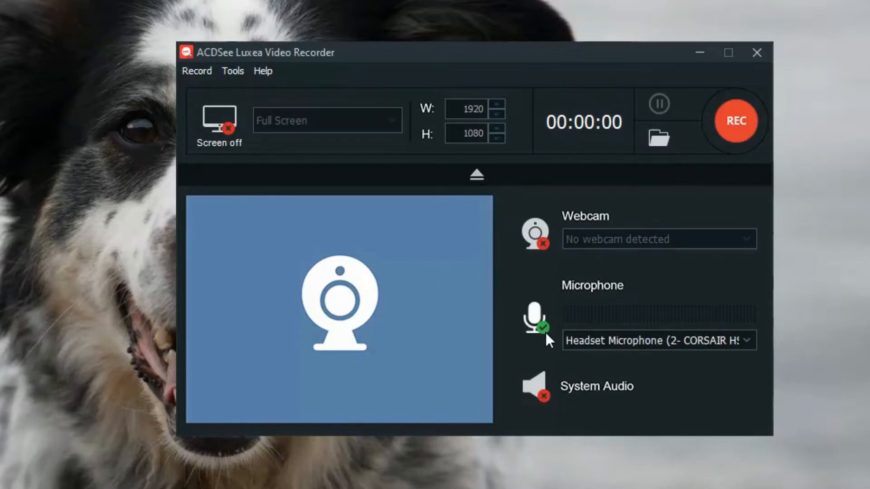
pyautogui.click(535, 389)
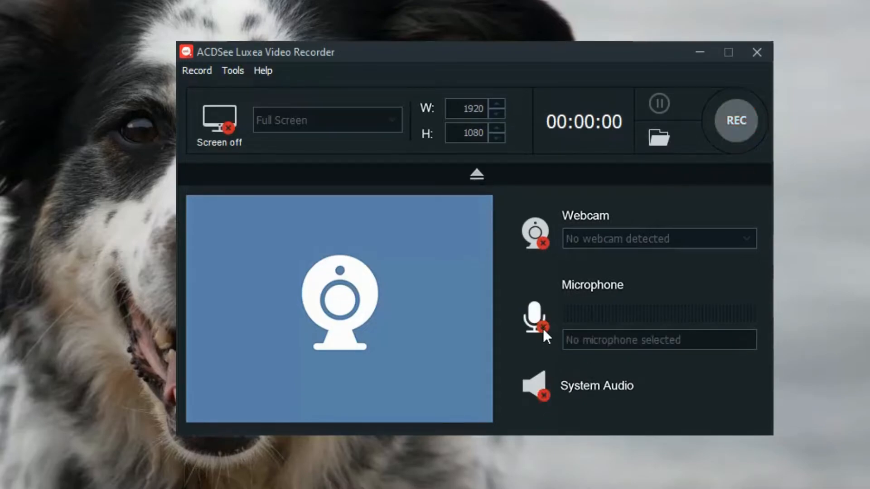
pyautogui.click(218, 120)
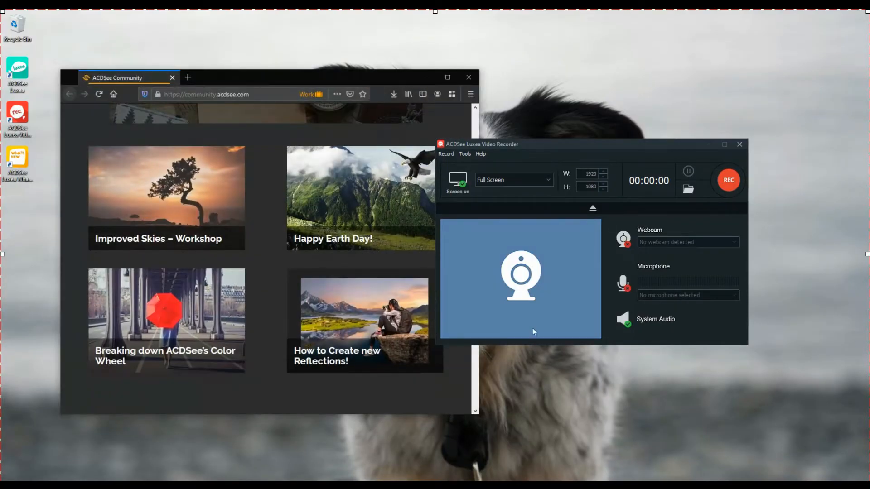
# Choose a Custom Dimension capture area of 924×760 framing the browser window and start recording
pyautogui.click(513, 180)
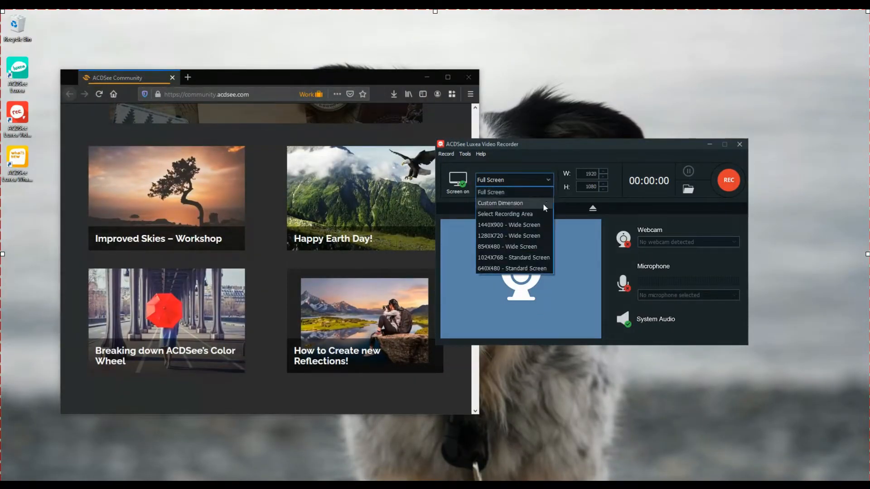
pyautogui.click(505, 214)
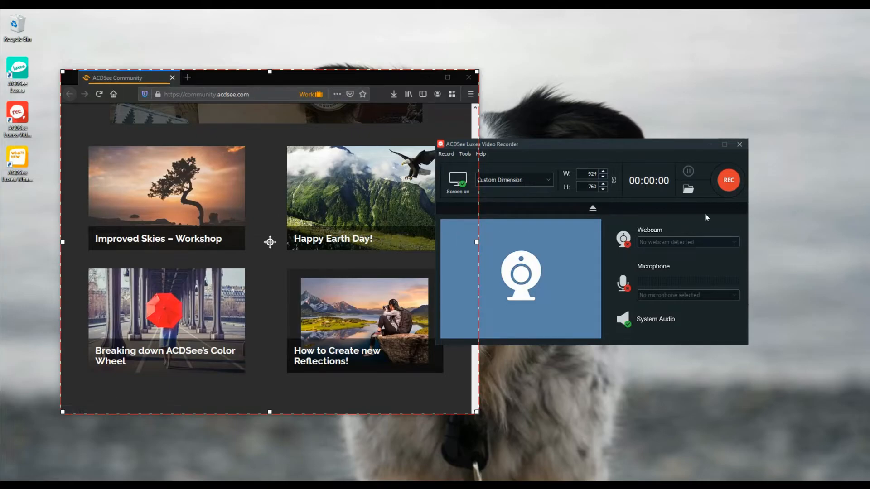
pyautogui.click(727, 179)
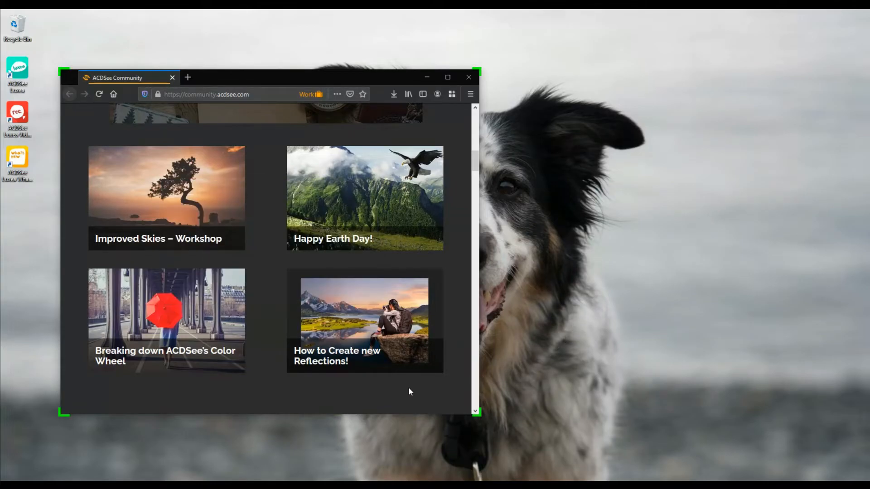
pyautogui.moveTo(267, 333)
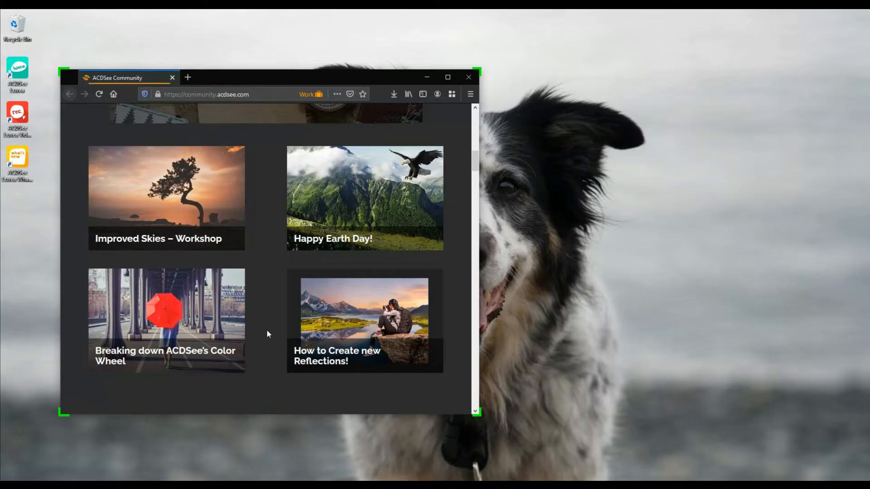
pyautogui.moveTo(269, 295)
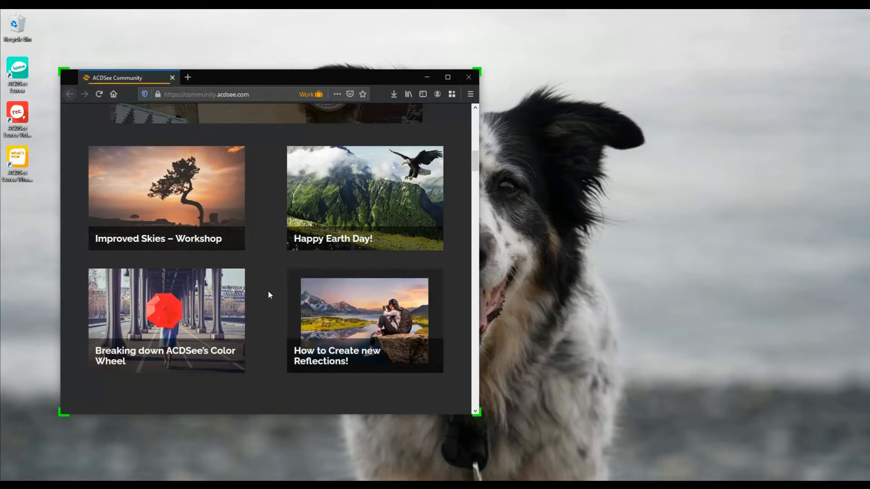
pyautogui.moveTo(348, 400)
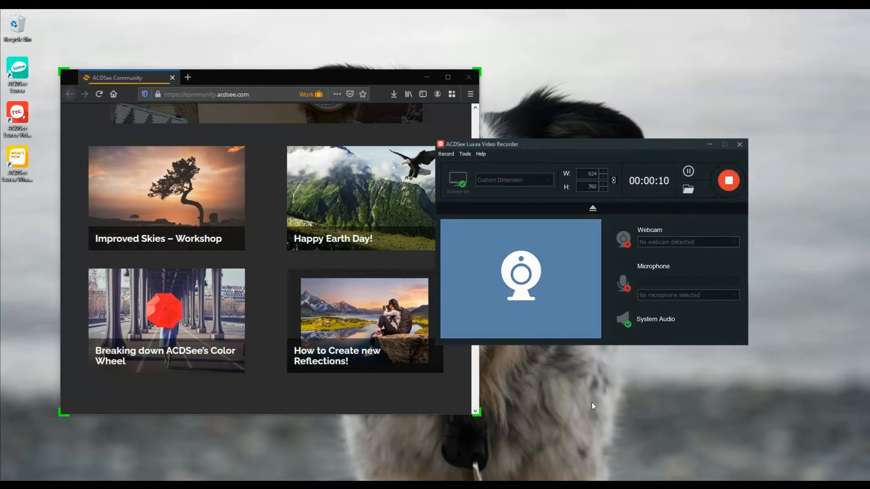
pyautogui.moveTo(727, 232)
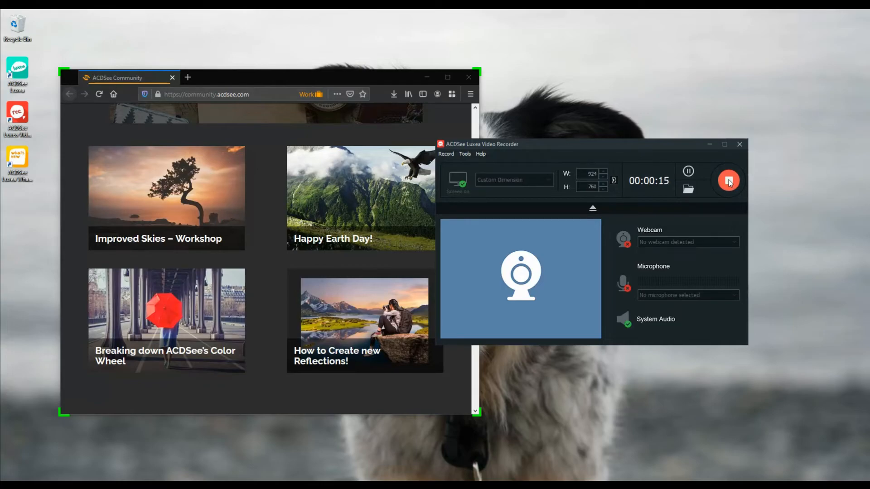
# Stop the recording of the ACDSee Community browser window after about fifteen seconds
pyautogui.click(729, 179)
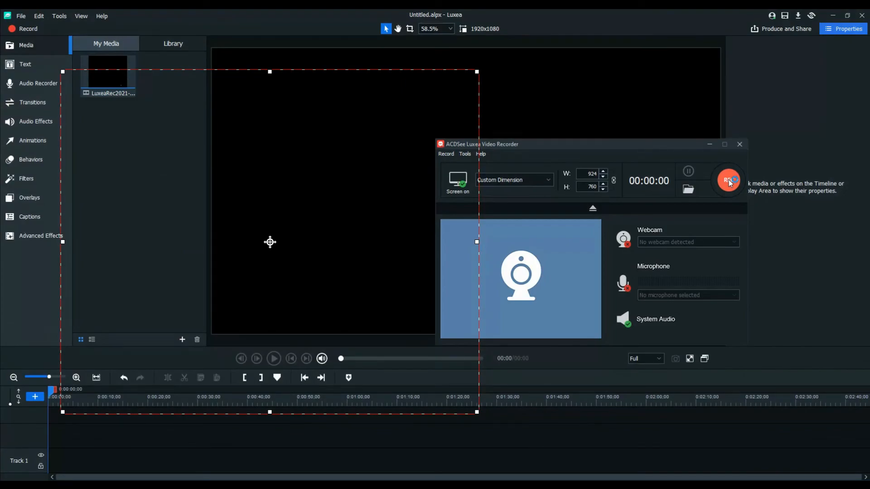
# Drag the LuxeaRec clip from My Media to Track 1 at 0:00, declining the project-size change
pyautogui.click(740, 144)
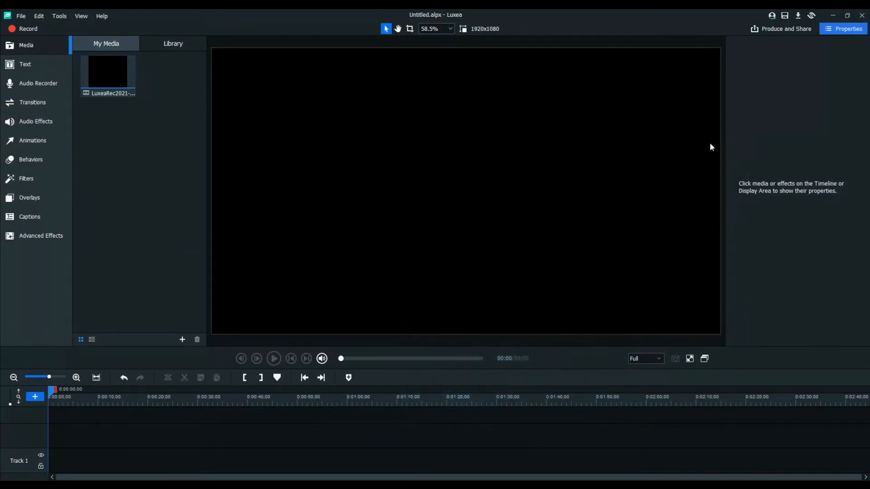
pyautogui.moveTo(264, 201)
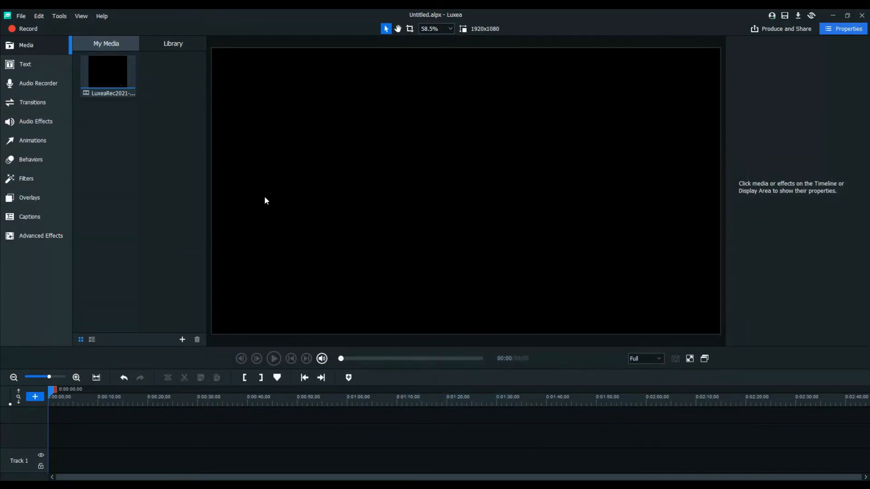
pyautogui.moveTo(107, 73); pyautogui.dragTo(131, 435)
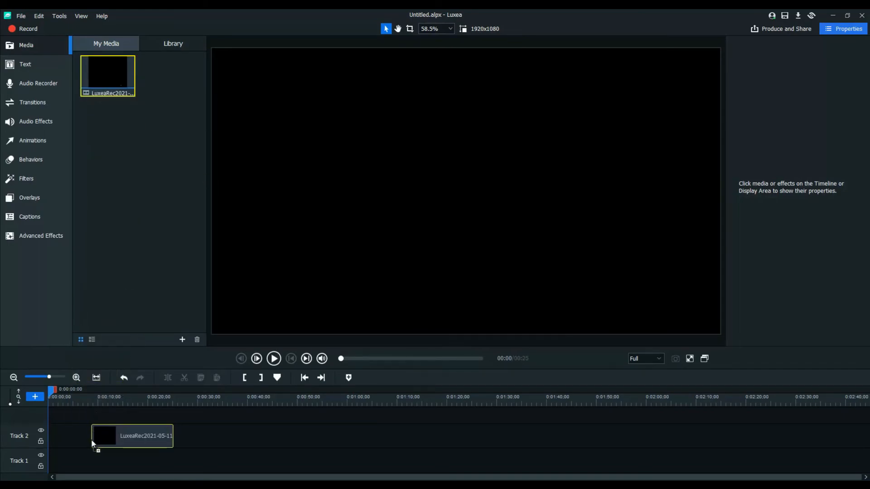
pyautogui.moveTo(132, 435); pyautogui.dragTo(89, 460)
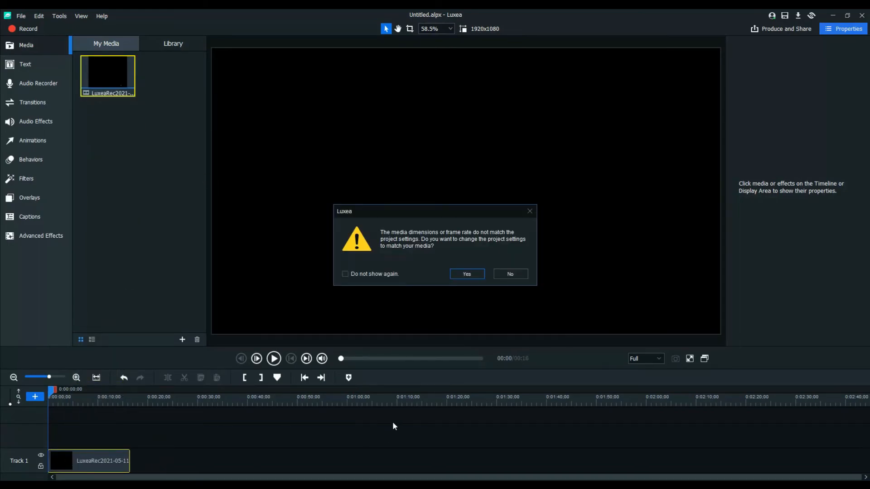
pyautogui.click(508, 274)
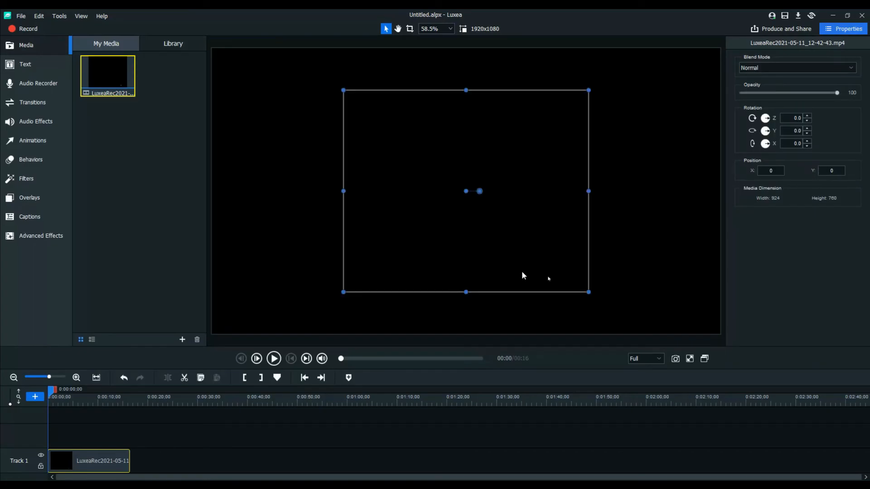